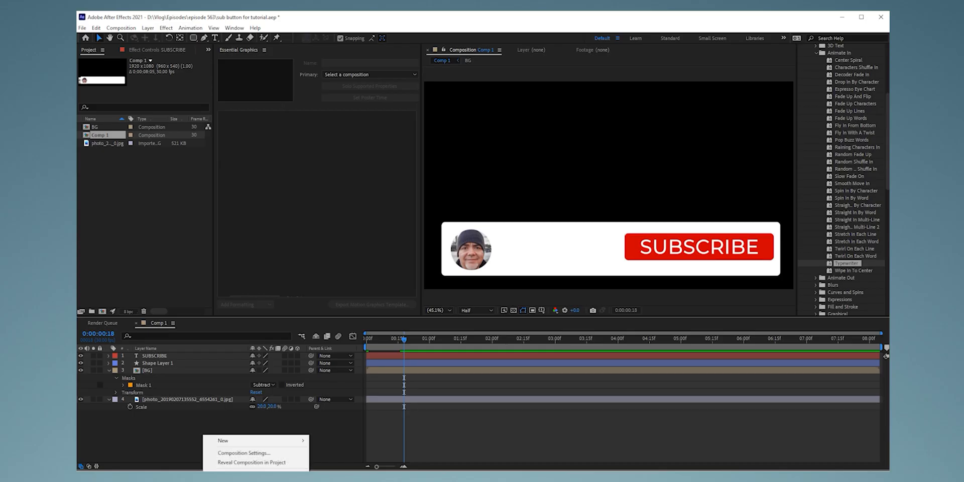
text(VIC BARRY)
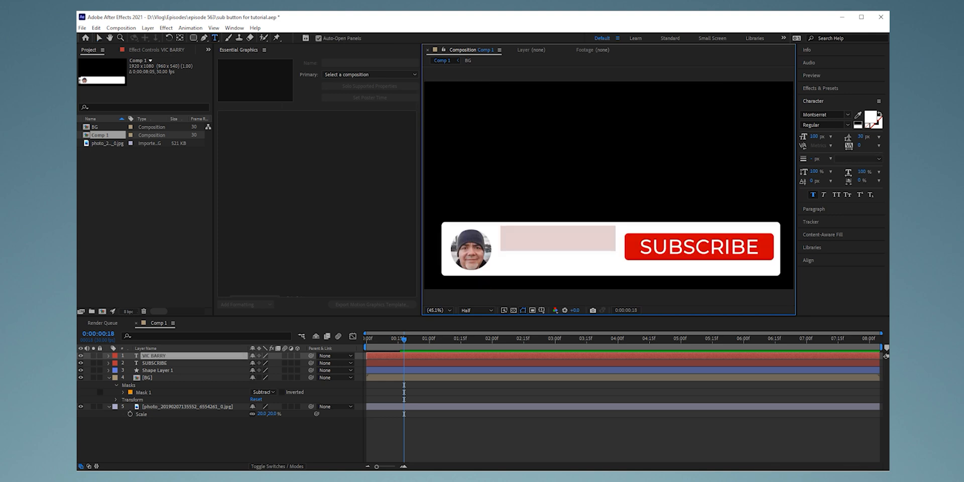
Give the VIC BARRY text a black 000000 fill and Montserrat Bold style
click(867, 118)
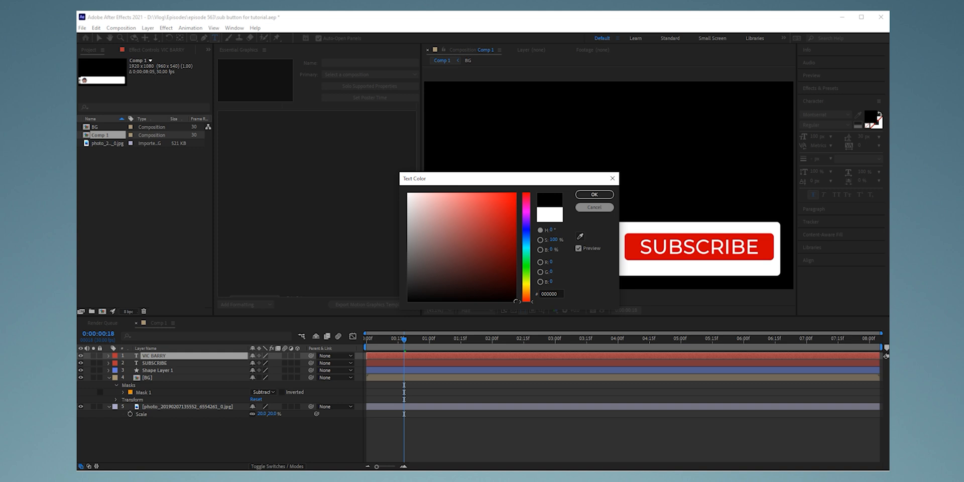
click(594, 194)
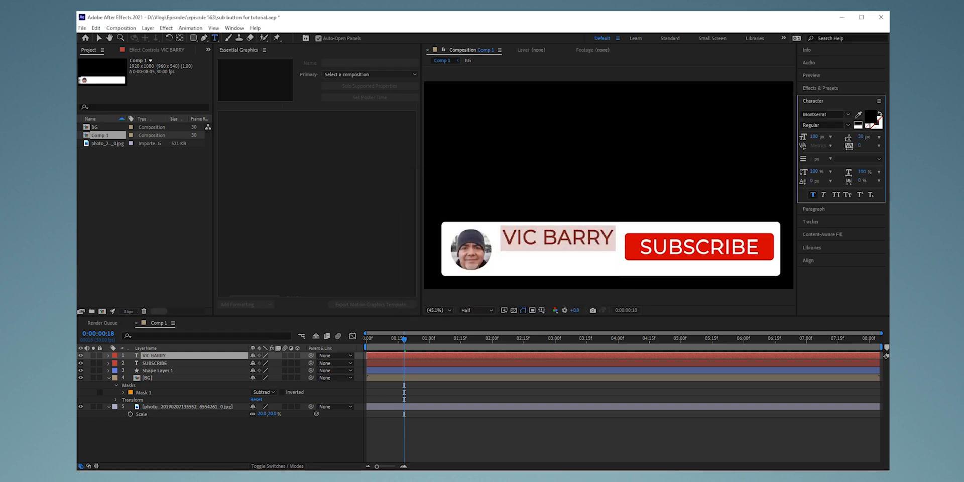
click(830, 124)
text(Bold)
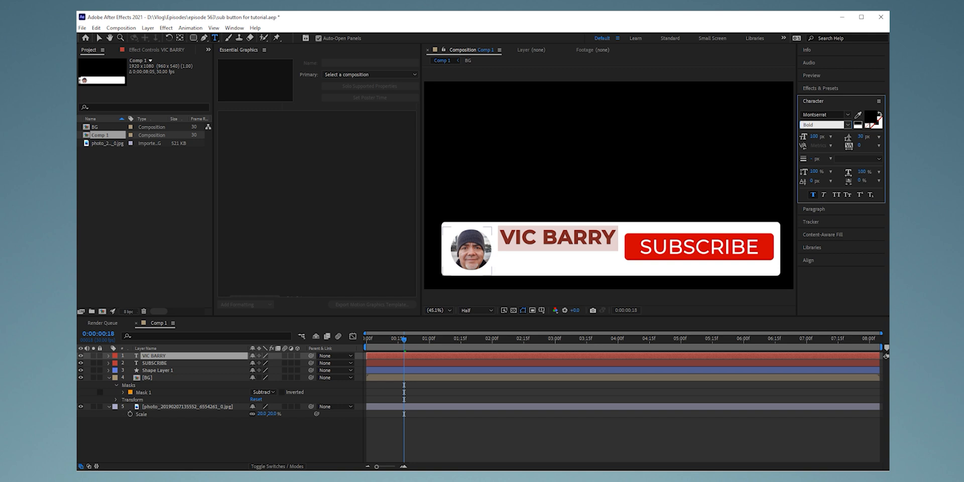
click(814, 136)
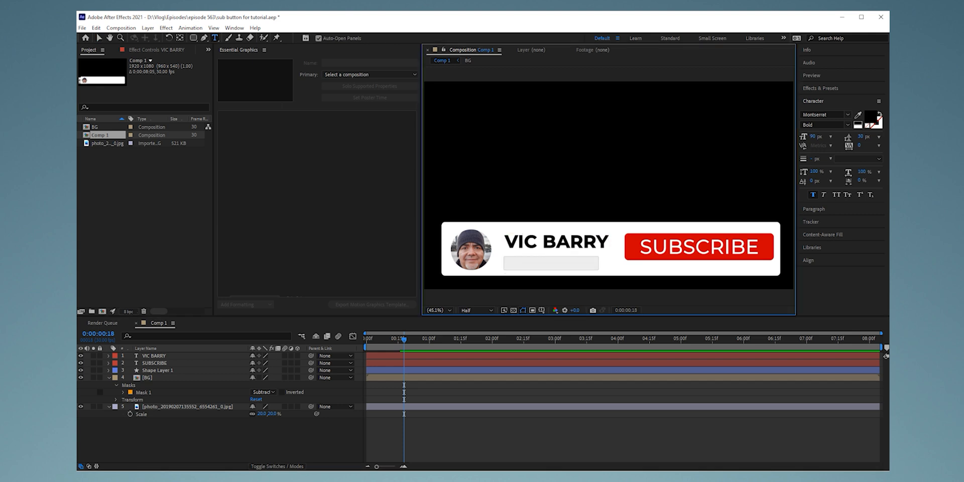
Add the caption 'hilarity caption here ok' below the name and open Effects & Presets
text(hilarity caption here ok)
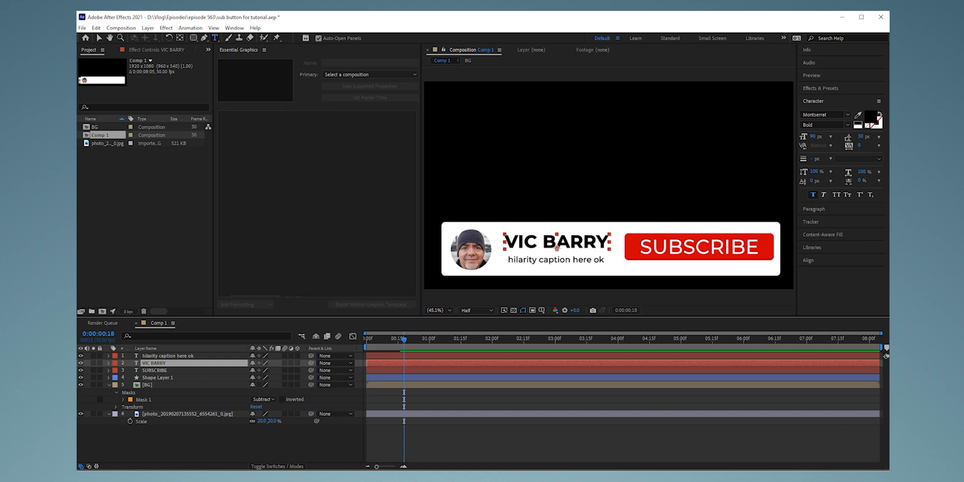
click(819, 87)
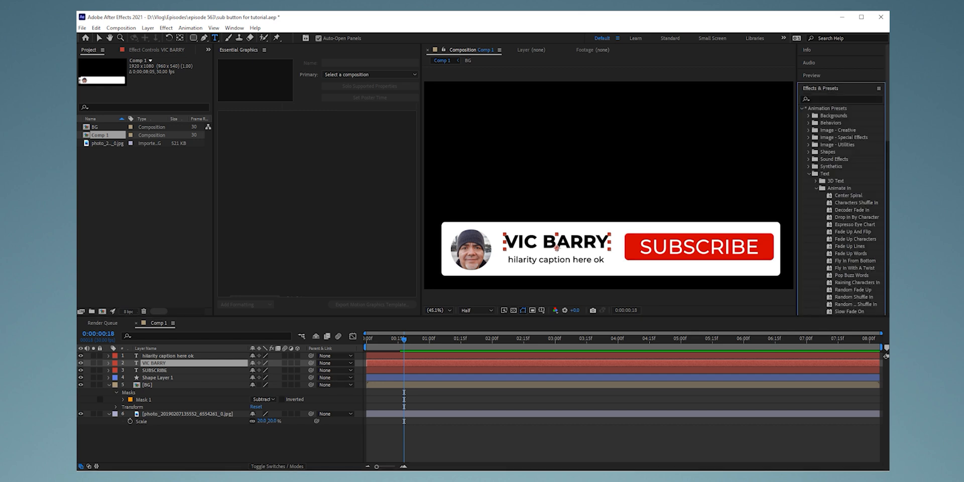